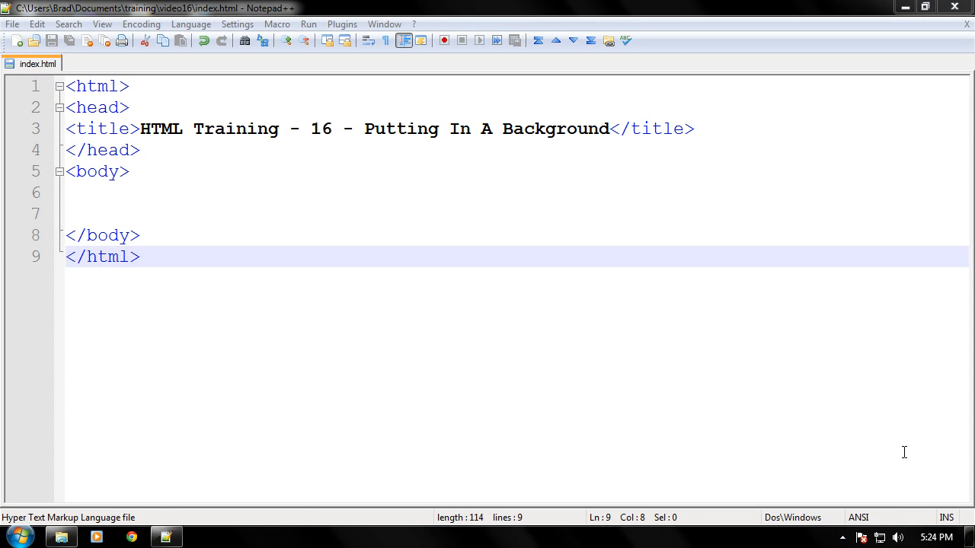
{"action": "mouse_move", "coordinate": [280, 201]}
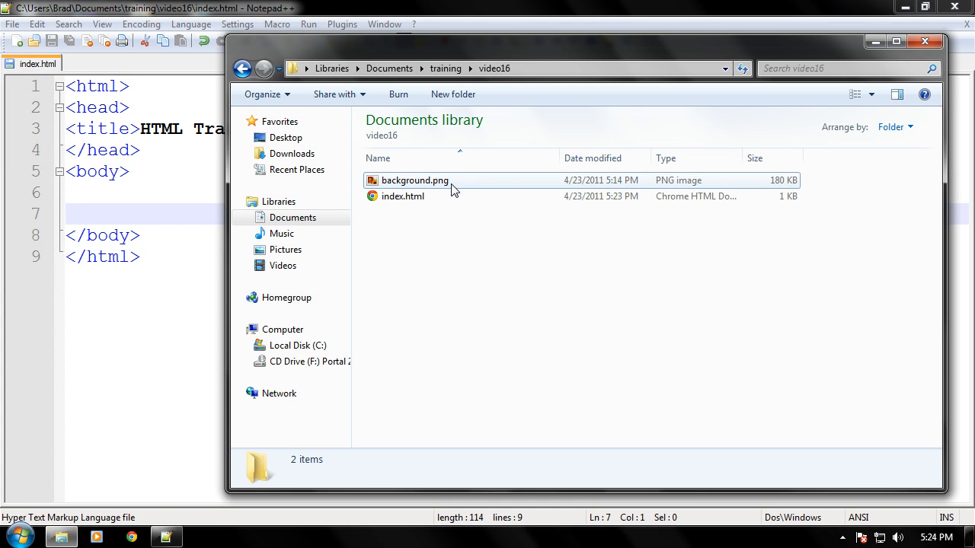
Step: Preview background.png in the folder, then close the preview and folder window
{"action": "double_click", "coordinate": [414, 180]}
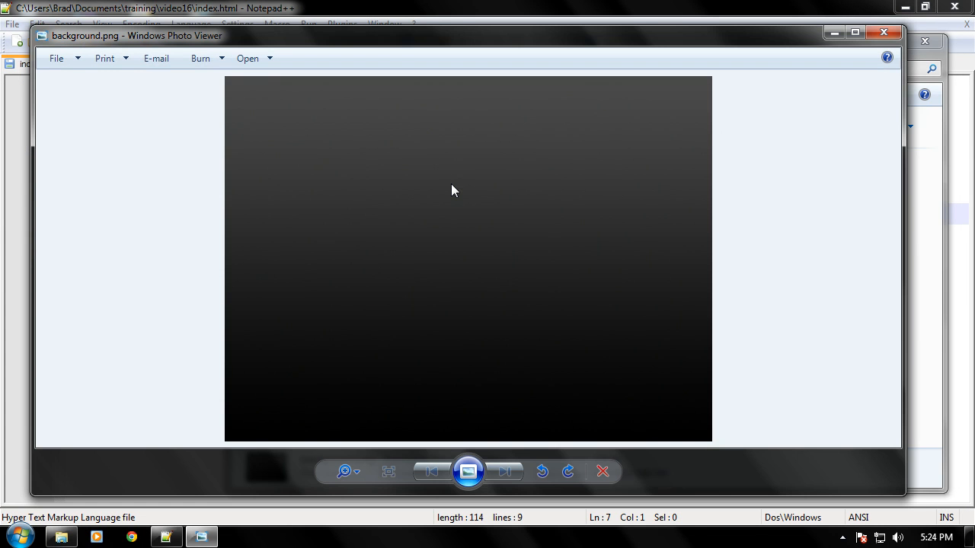
{"action": "mouse_move", "coordinate": [801, 85]}
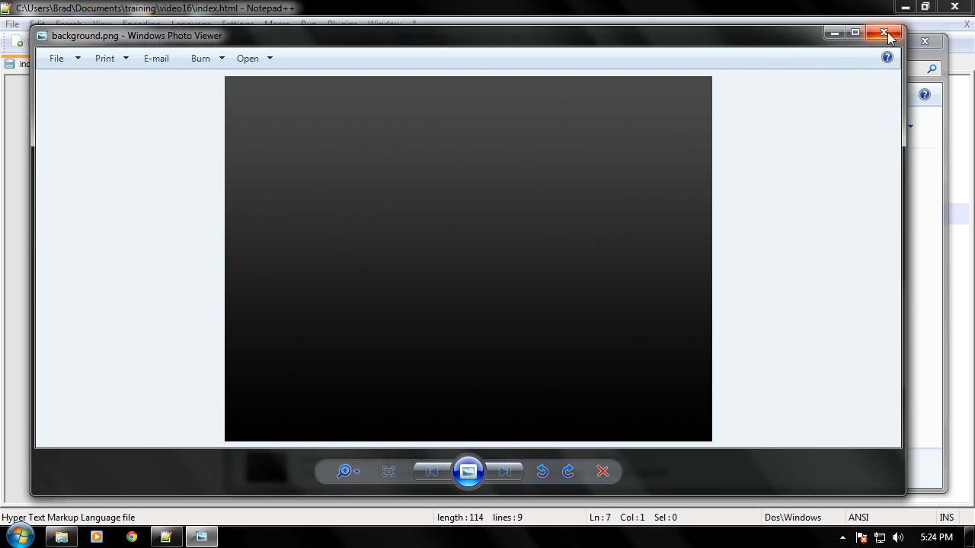
{"action": "mouse_move", "coordinate": [885, 33]}
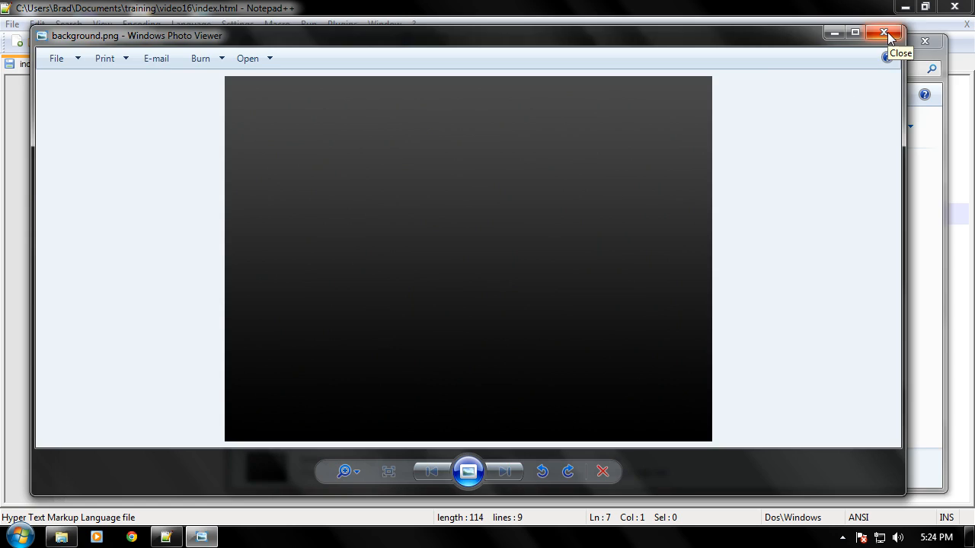
{"action": "left_click", "coordinate": [883, 34]}
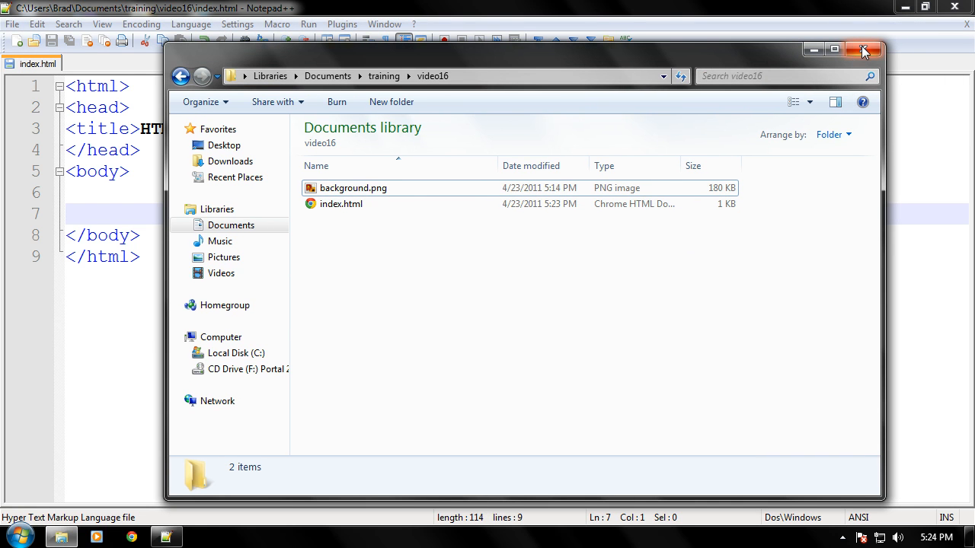
{"action": "left_click", "coordinate": [862, 49]}
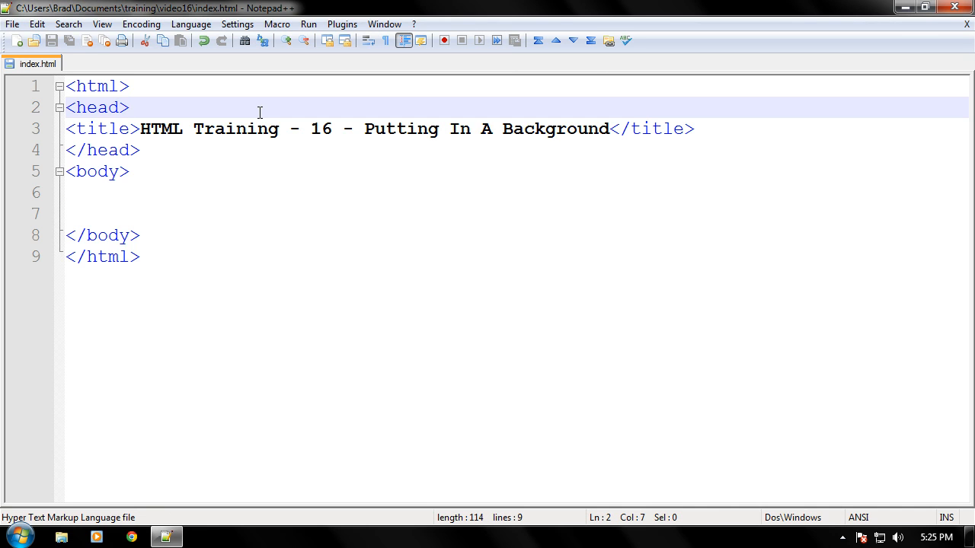
Step: Add a <style type="text/css"></style> block inside the head of index.html
{"action": "type", "text": "<style type="}
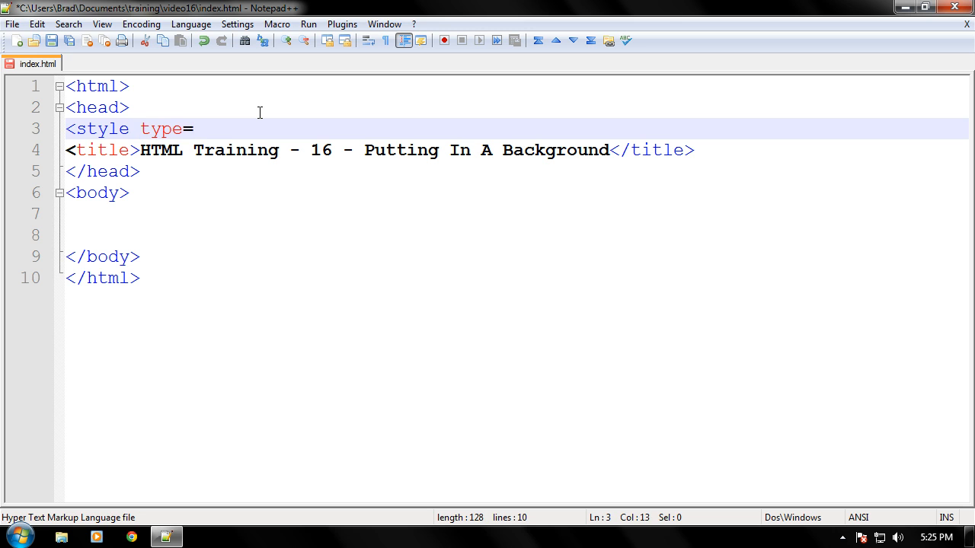
{"action": "type", "text": "\"text/css"}
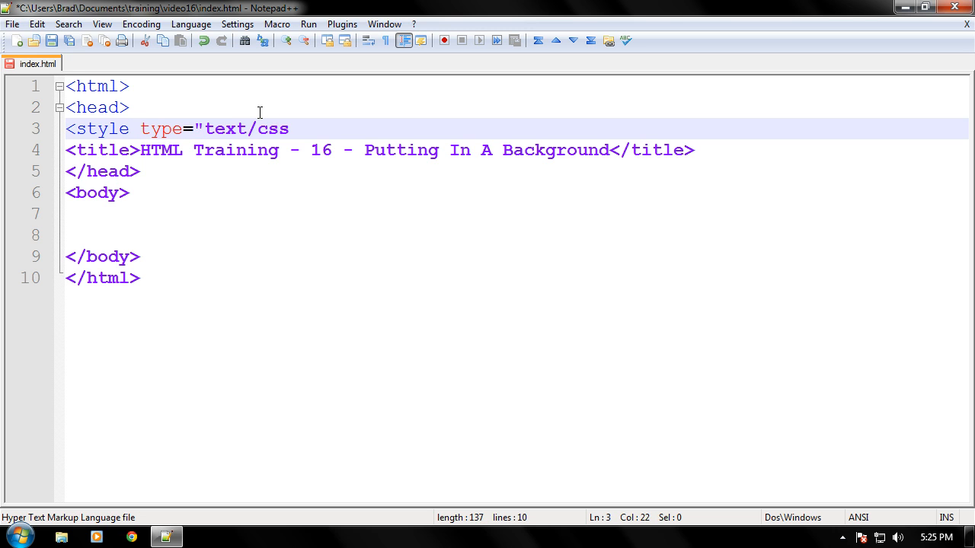
{"action": "type", "text": "\">"}
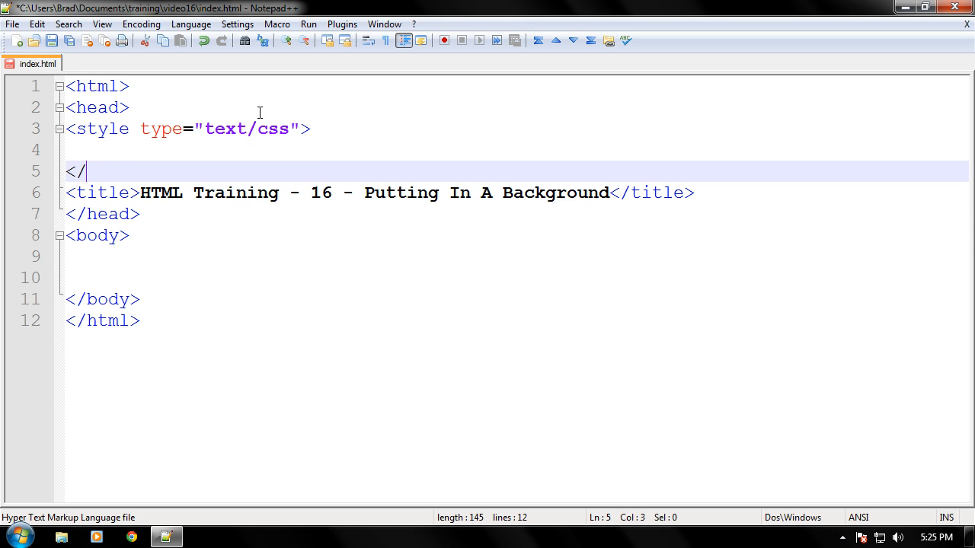
{"action": "type", "text": "style>"}
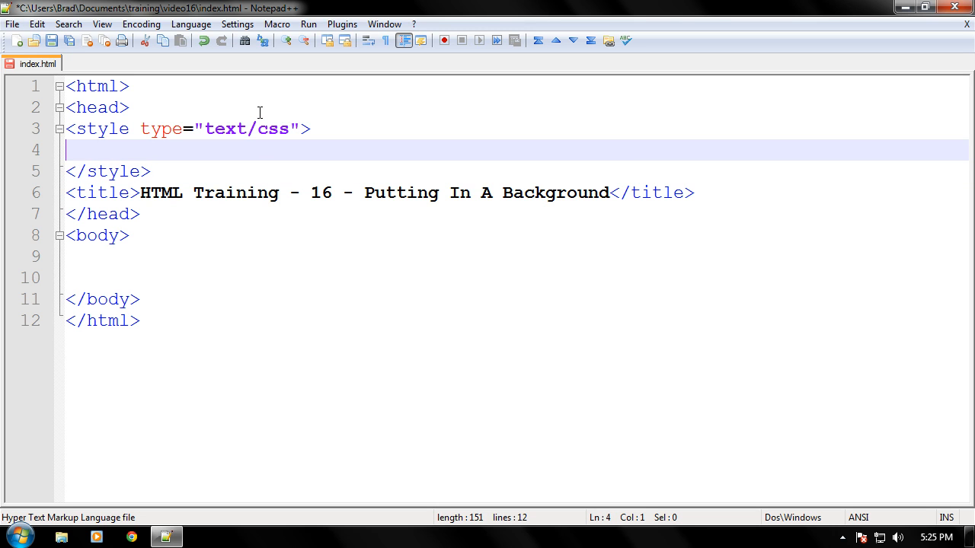
Step: Start a body rule and begin its background-image: declaration
{"action": "type", "text": "body {"}
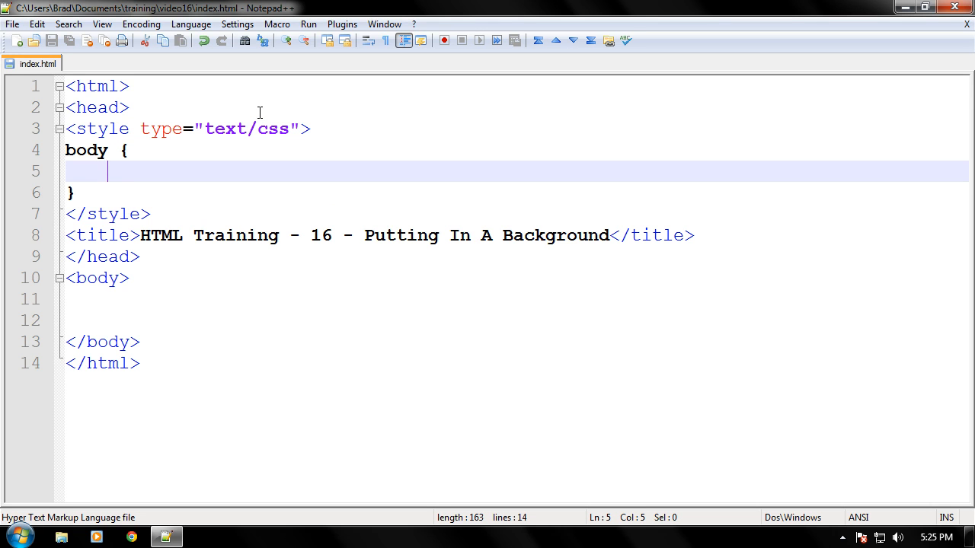
{"action": "type", "text": "back"}
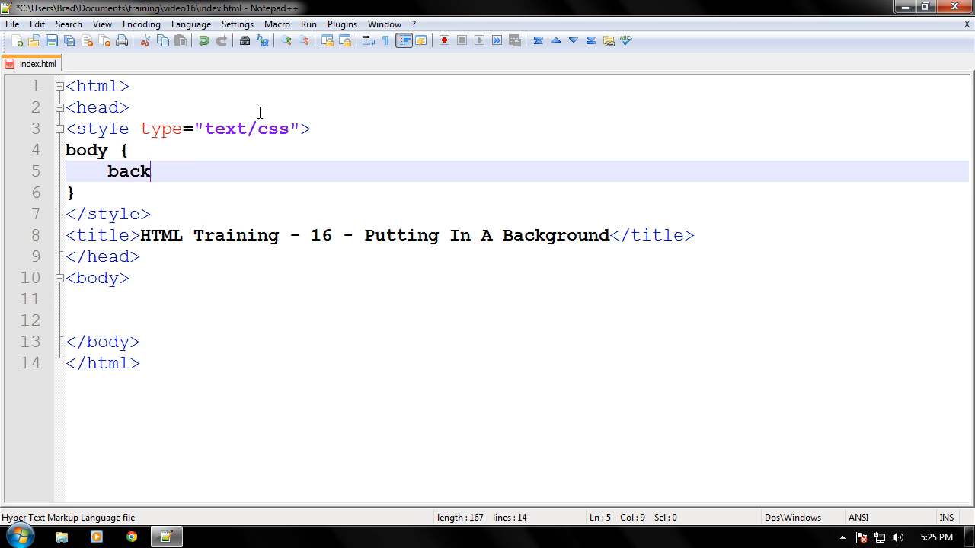
{"action": "type", "text": "ground-"}
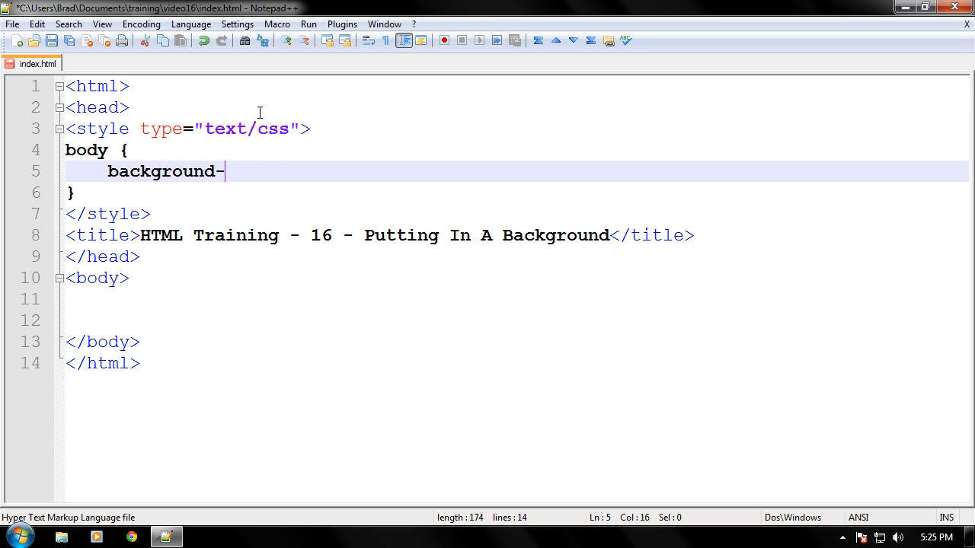
{"action": "type", "text": "image"}
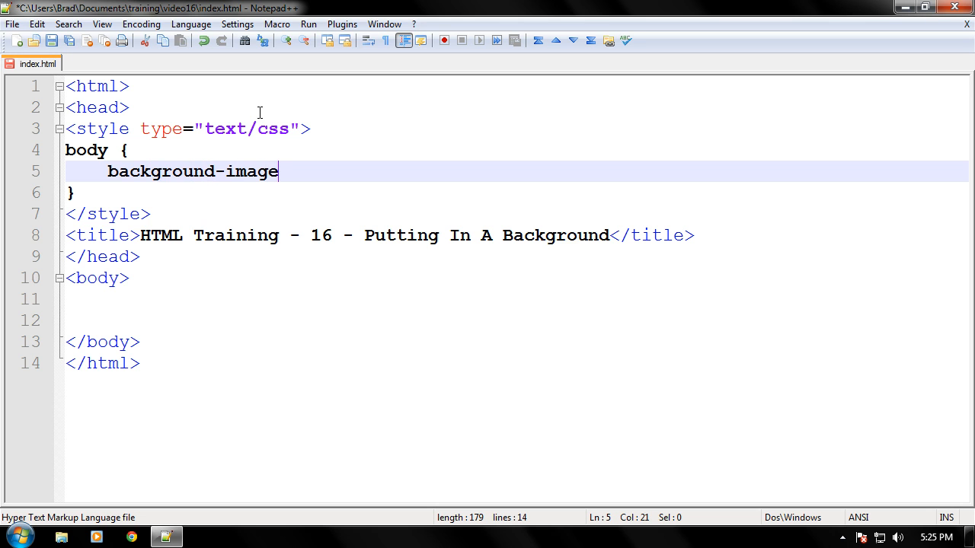
{"action": "type", "text": ":"}
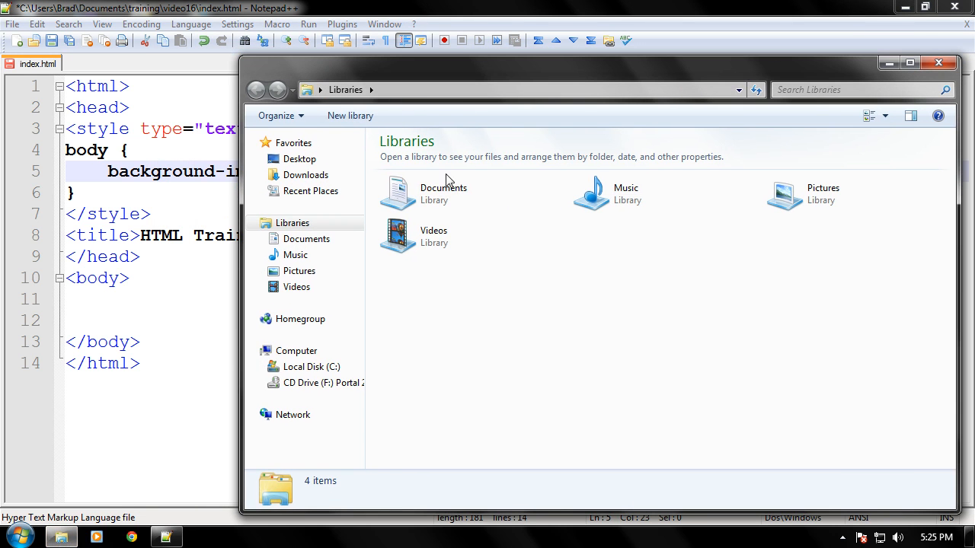
Step: Complete the declaration as background-image: url(background.png); in the body rule
{"action": "double_click", "coordinate": [443, 191]}
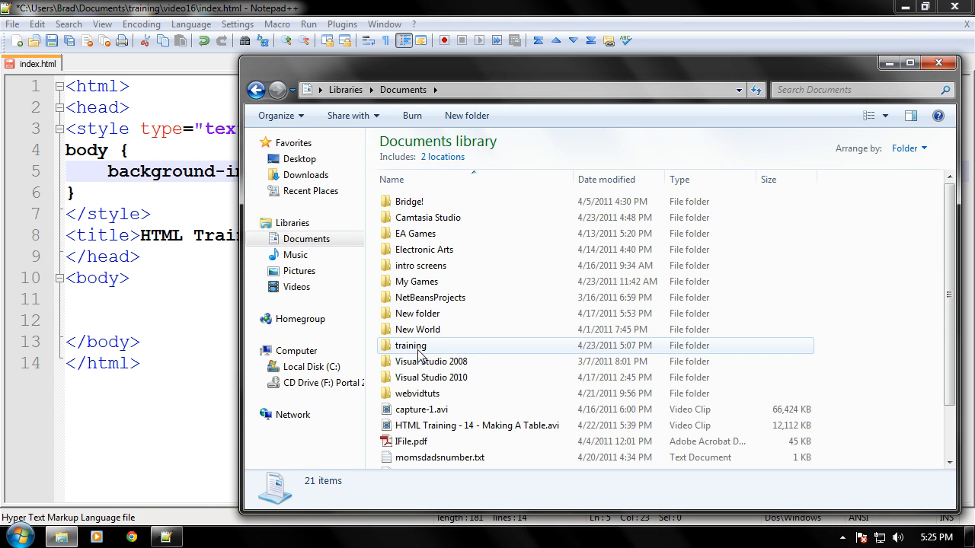
{"action": "double_click", "coordinate": [411, 344]}
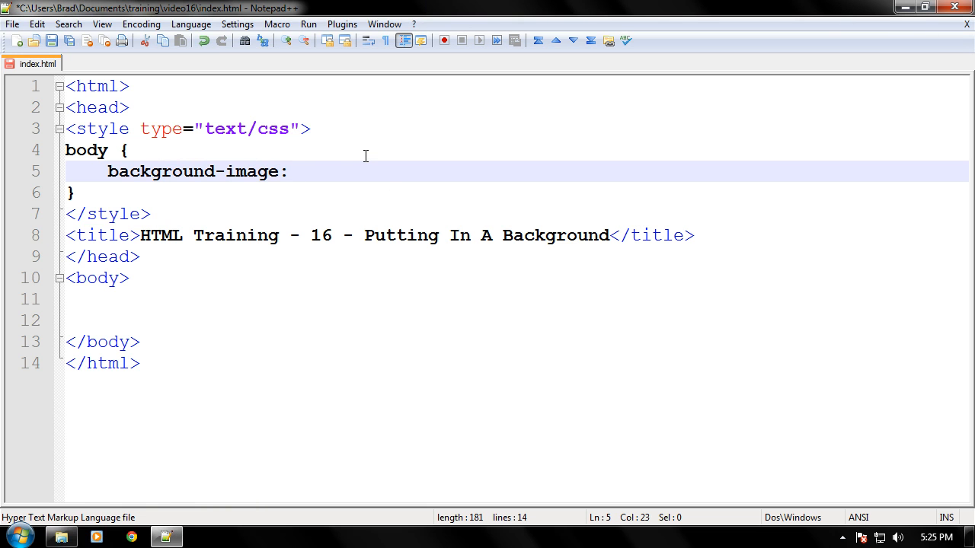
{"action": "type", "text": "url"}
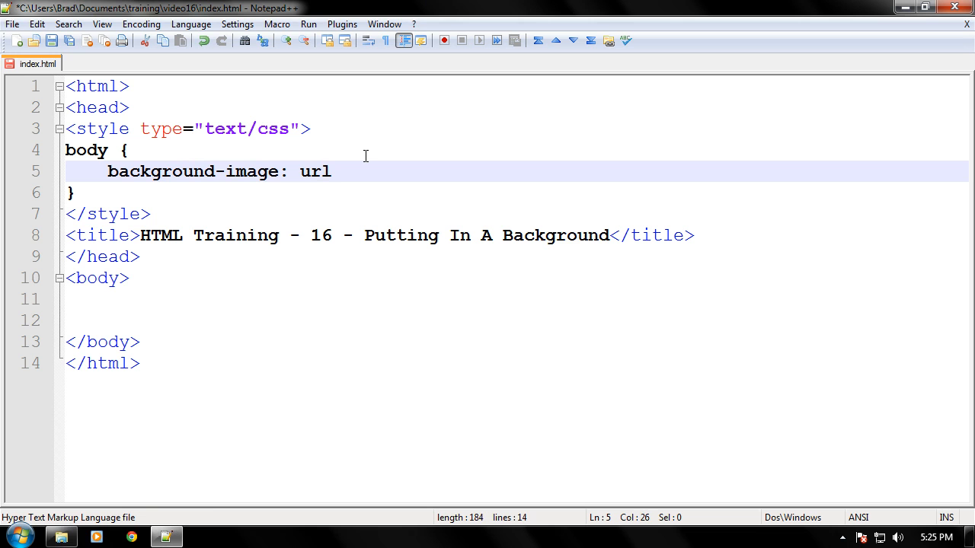
{"action": "type", "text": "(background.png"}
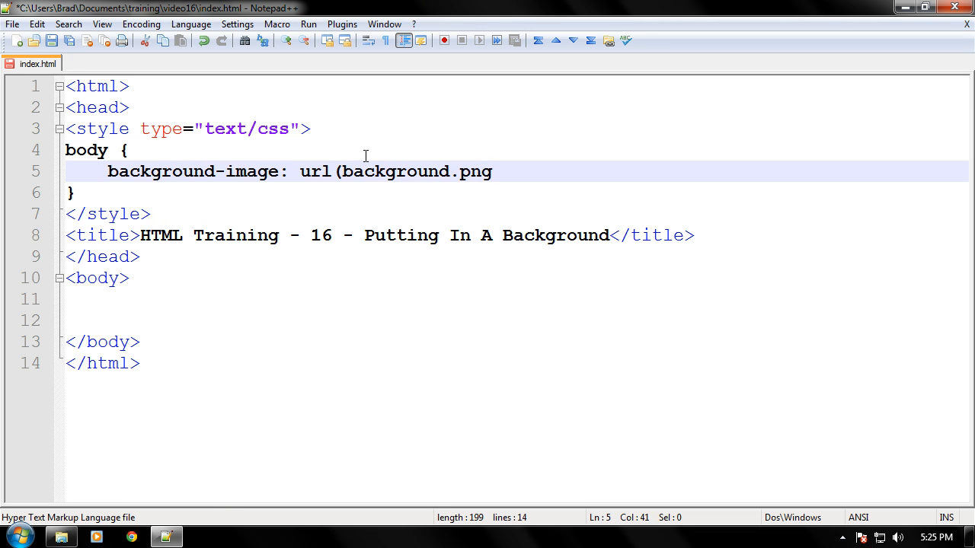
{"action": "type", "text": ")"}
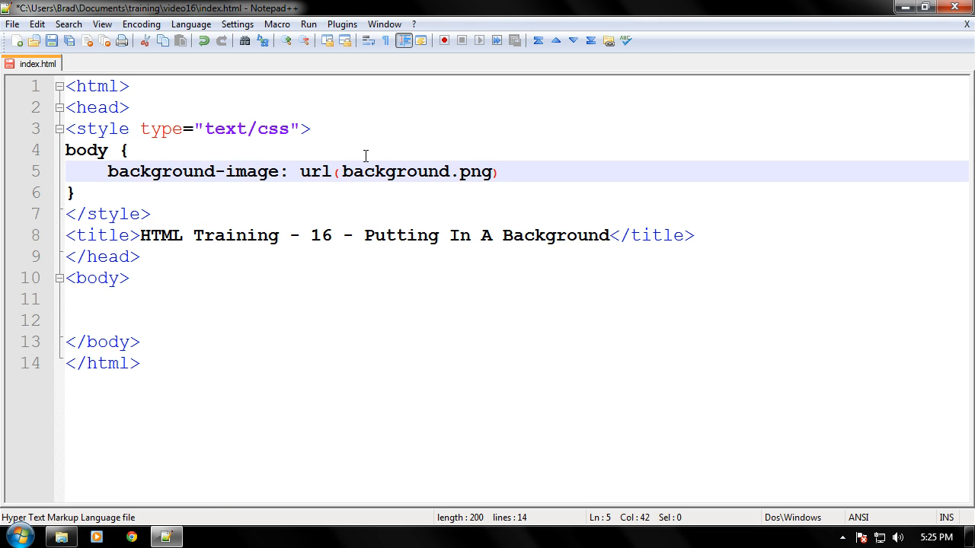
{"action": "type", "text": ";"}
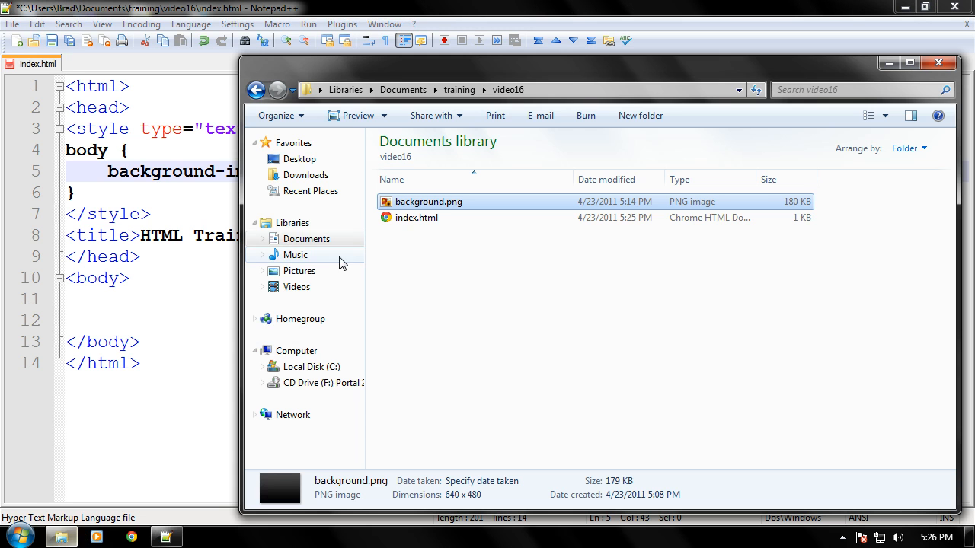
Step: Check background.png in Explorer, then add color: white; to the body rule
{"action": "double_click", "coordinate": [430, 201]}
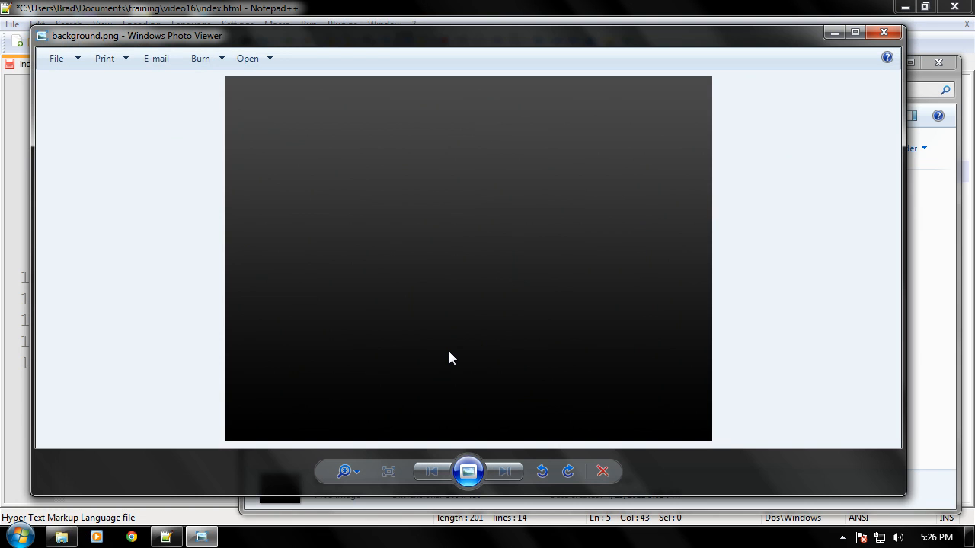
{"action": "left_click", "coordinate": [883, 32]}
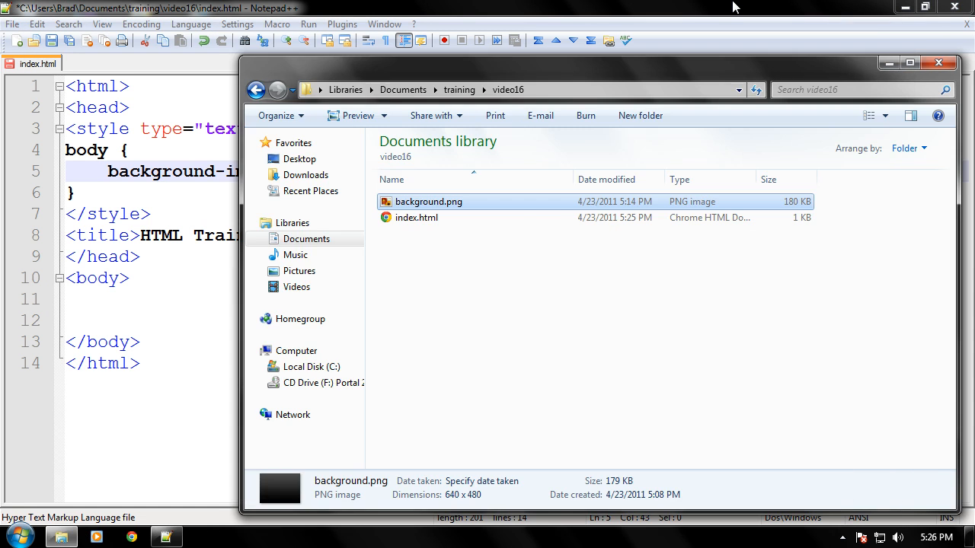
{"action": "type", "text": "co"}
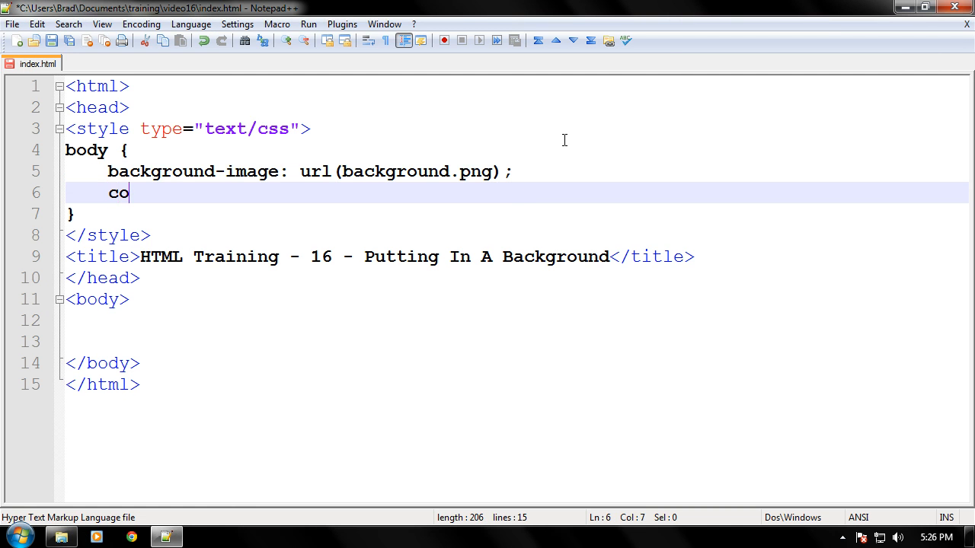
{"action": "type", "text": "lor: white"}
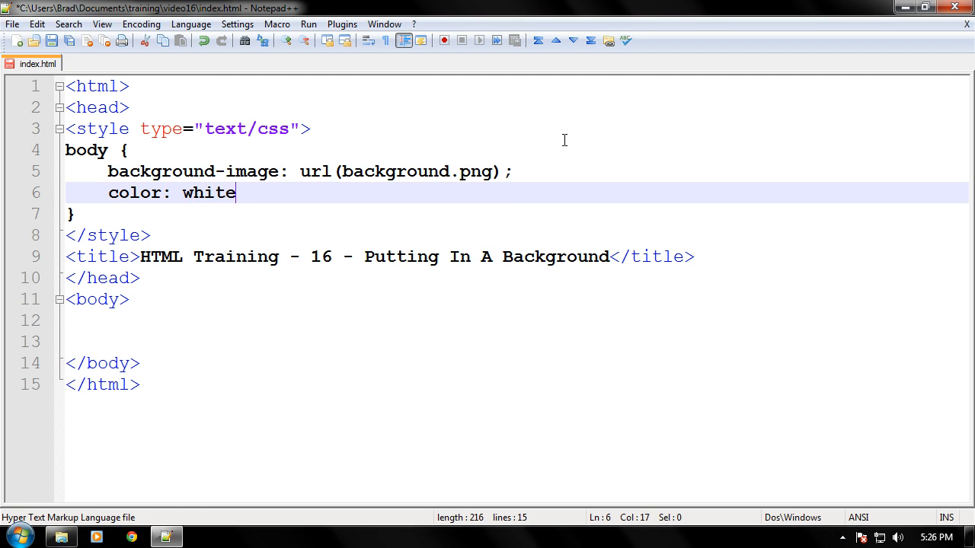
{"action": "type", "text": ";"}
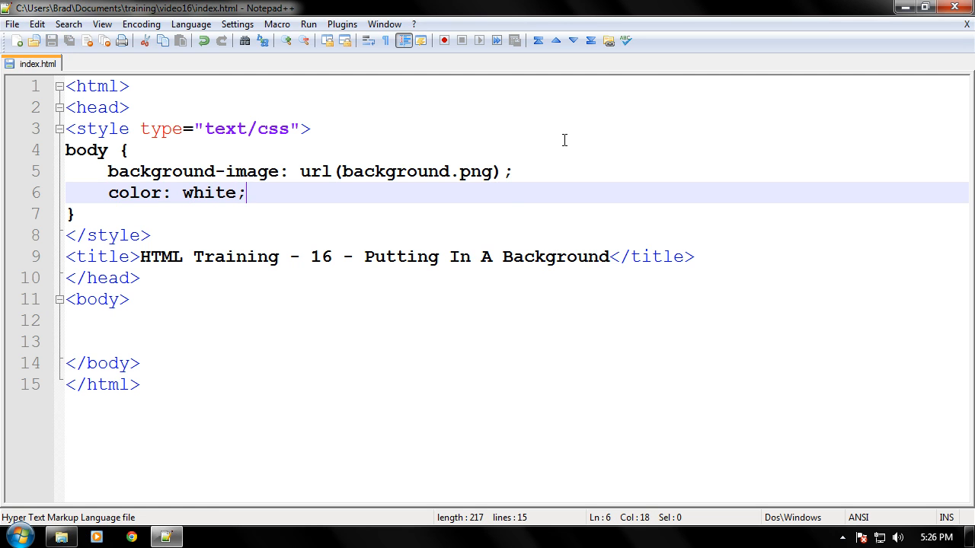
{"action": "mouse_move", "coordinate": [335, 204]}
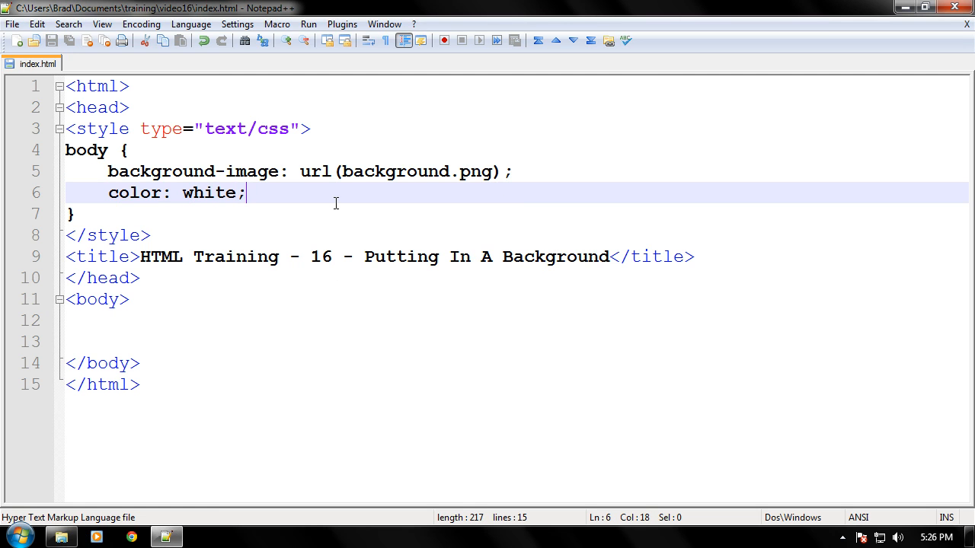
{"action": "left_click", "coordinate": [308, 24]}
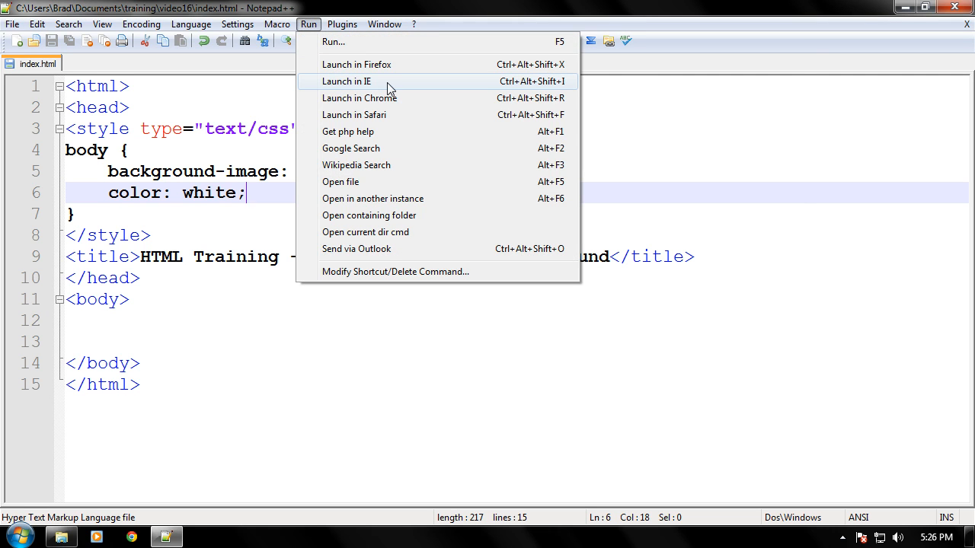
Step: Launch index.html in Internet Explorer to preview the background and white text
{"action": "left_click", "coordinate": [346, 83]}
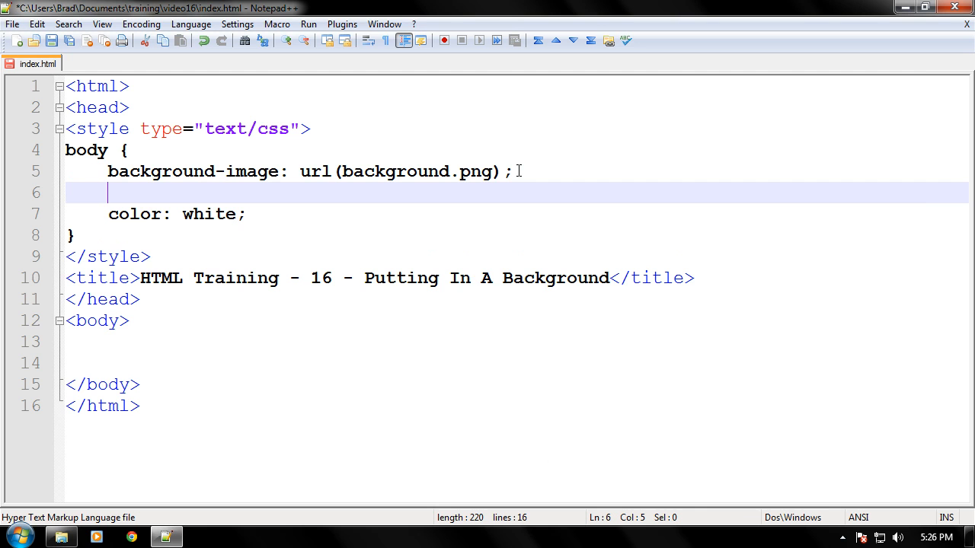
Step: Add background-repeat: no-repeat; to the body rule and relaunch the page in IE
{"action": "type", "text": "background-re"}
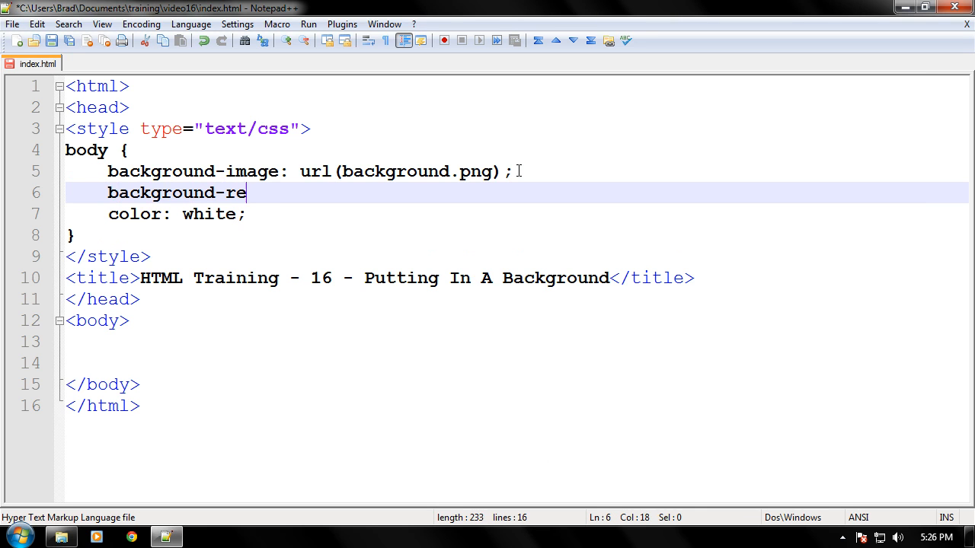
{"action": "type", "text": "peat:"}
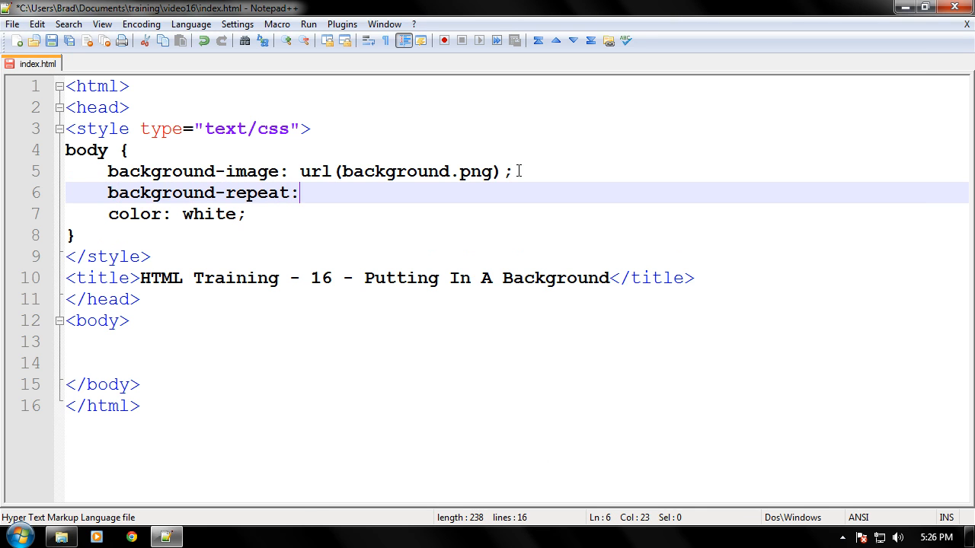
{"action": "type", "text": "n"}
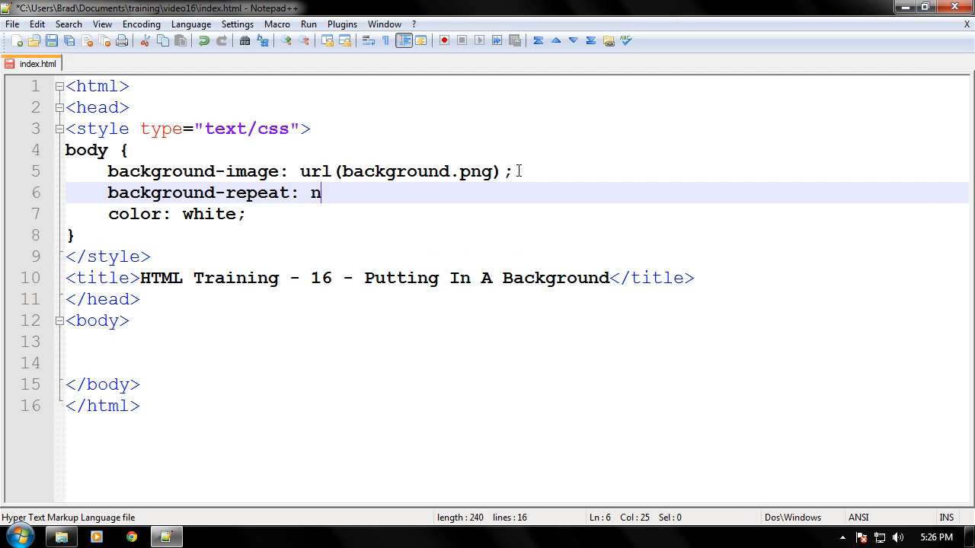
{"action": "type", "text": "o-repea"}
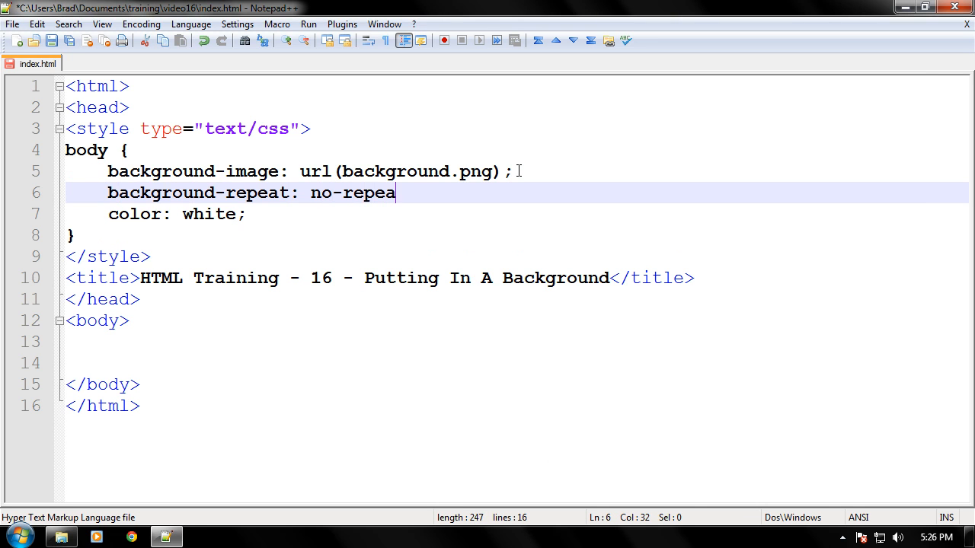
{"action": "type", "text": "t;"}
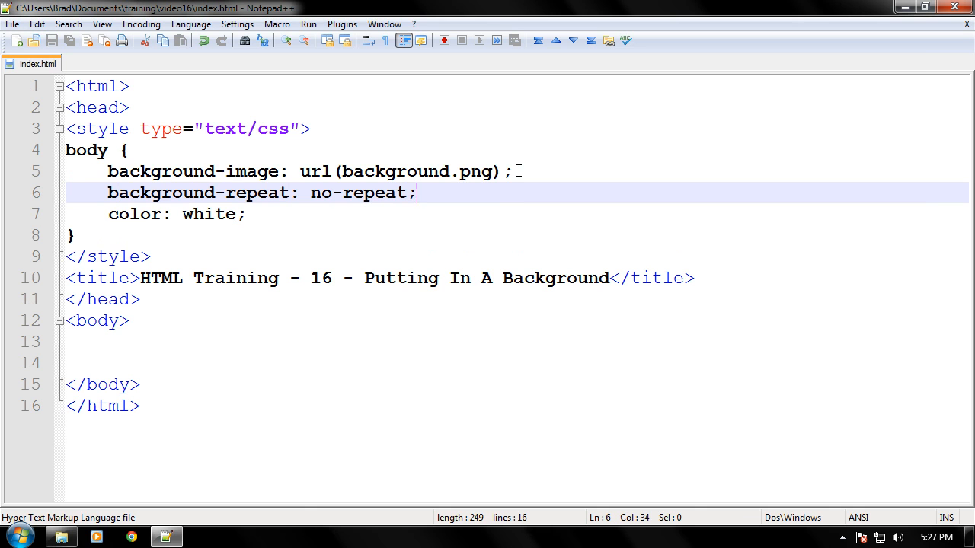
{"action": "mouse_move", "coordinate": [515, 189]}
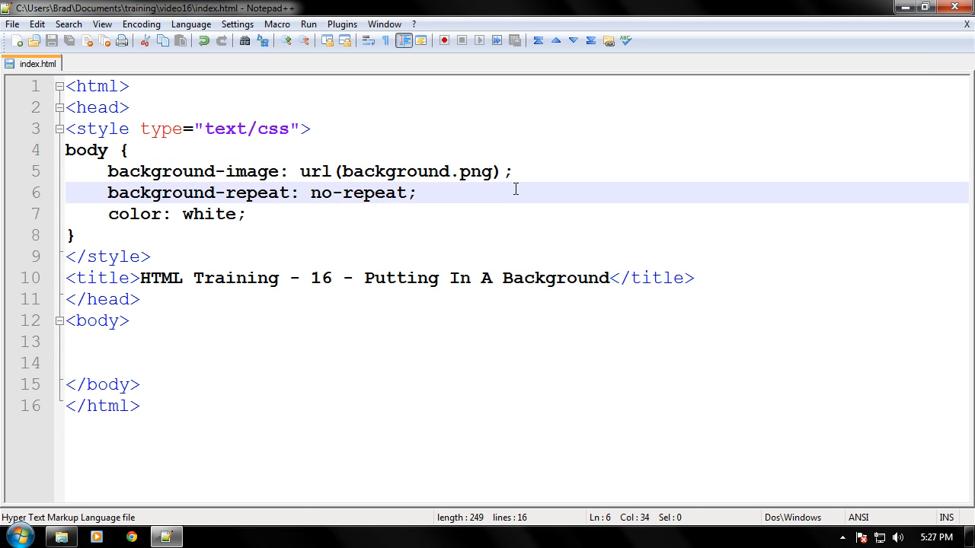
{"action": "left_click", "coordinate": [308, 24]}
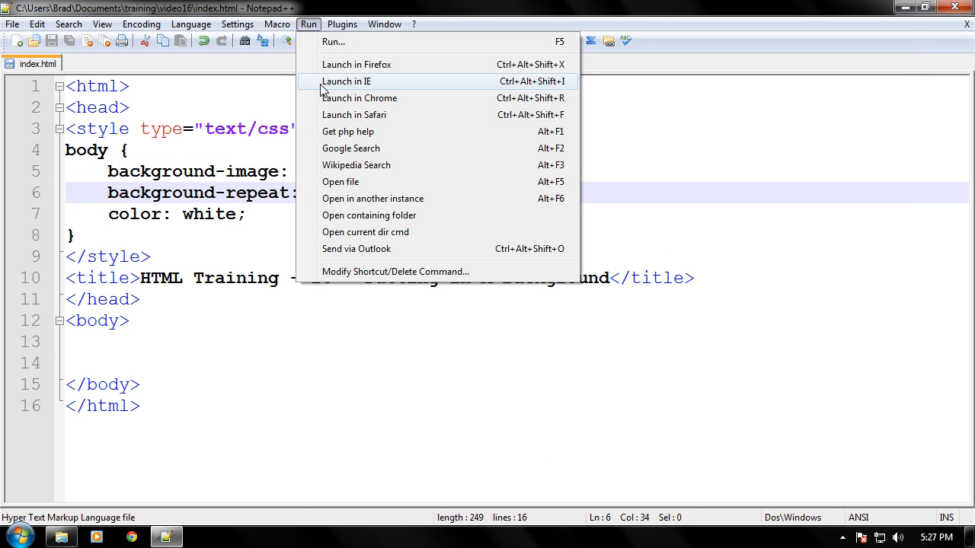
{"action": "left_click", "coordinate": [347, 82]}
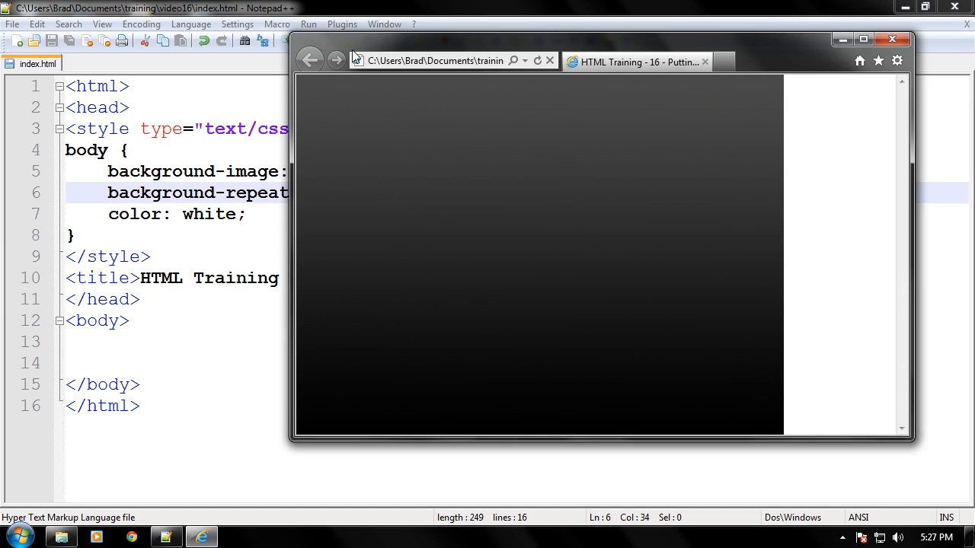